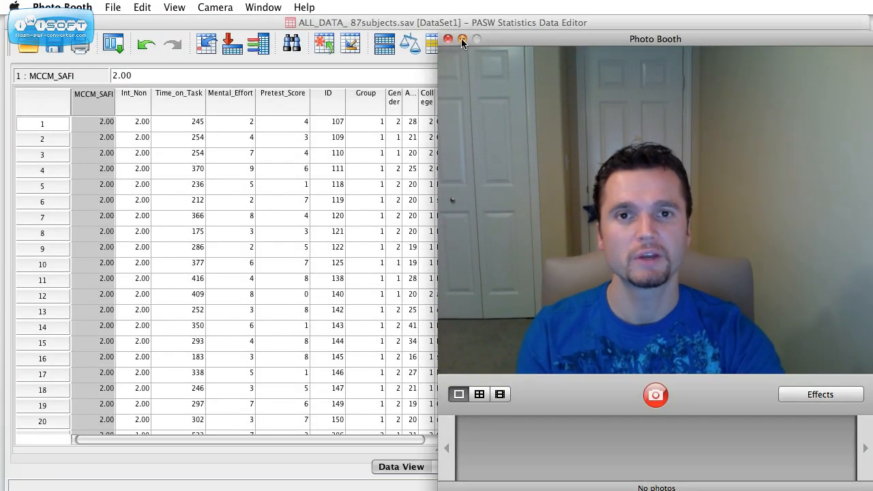
# Bring up the Multivariate GLM dialog with the earlier Time_on_Task, Mental_Effort, Group, Pretest_Score setup
pyautogui.click(449, 39)
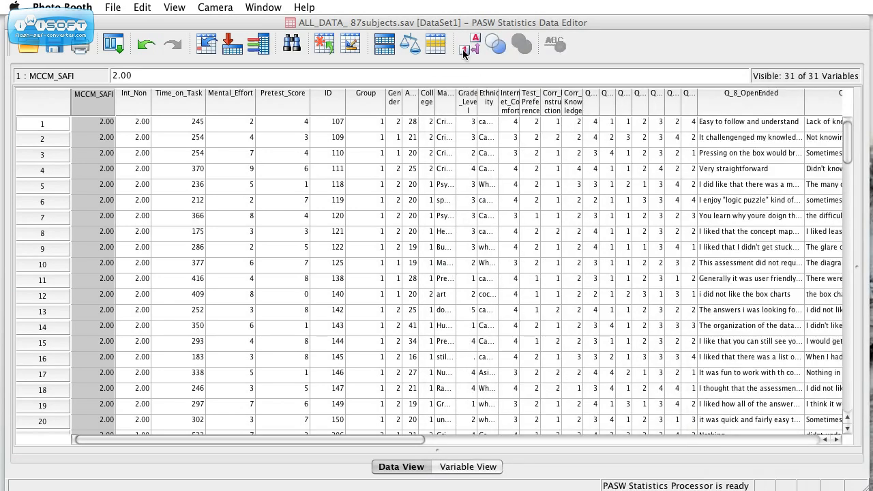
pyautogui.click(94, 94)
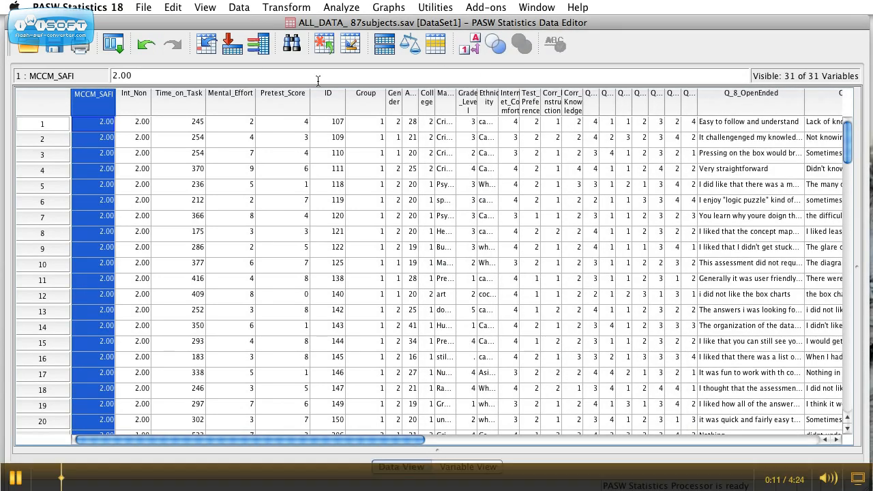
pyautogui.scroll(-3)
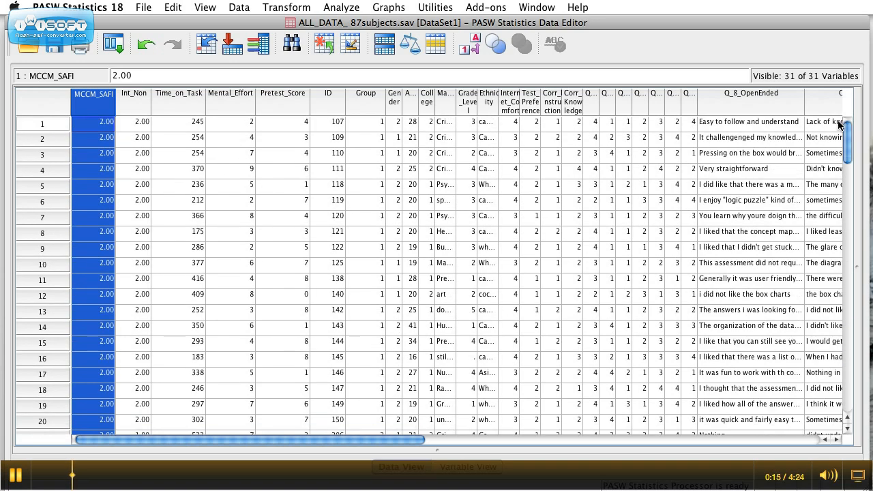
pyautogui.moveTo(666, 55)
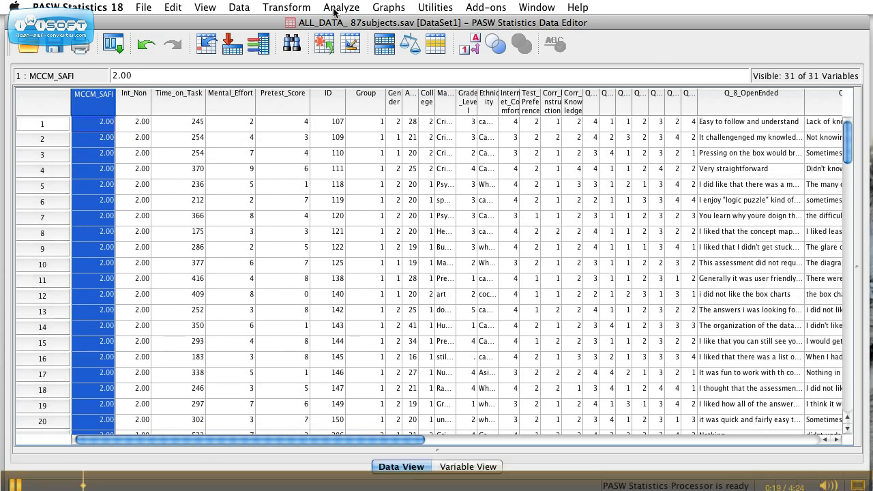
pyautogui.click(341, 8)
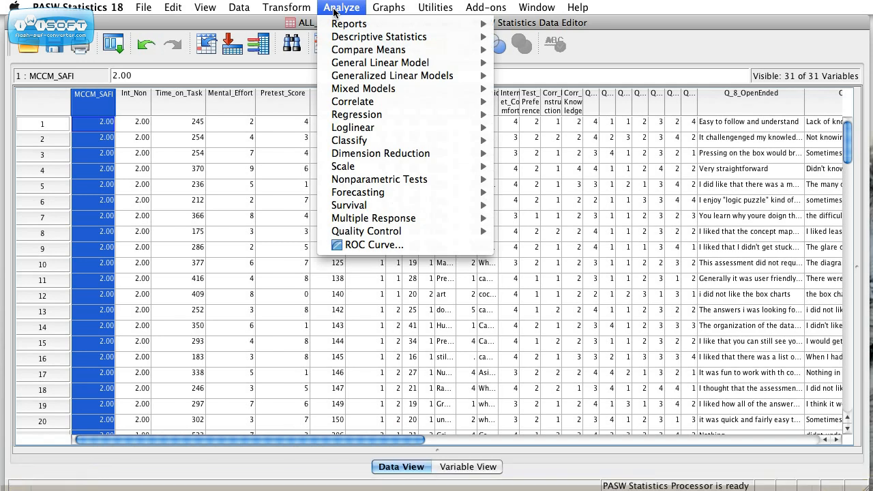
pyautogui.moveTo(334, 14)
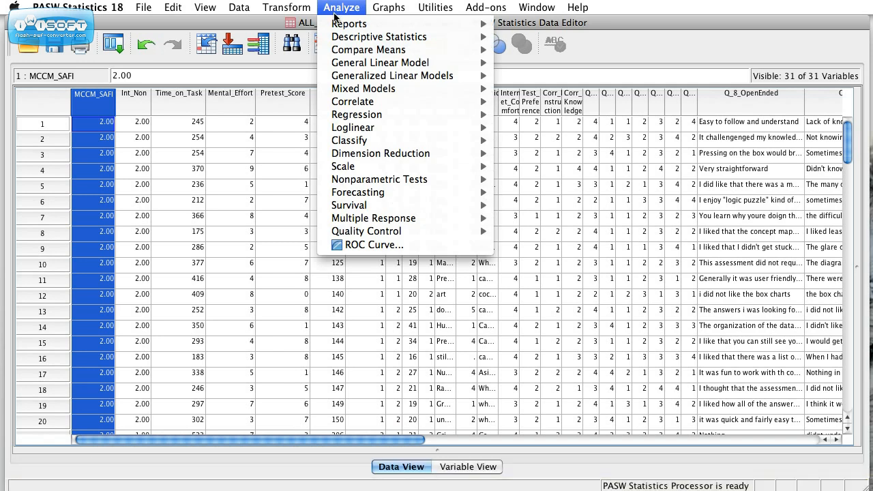
pyautogui.moveTo(380, 63)
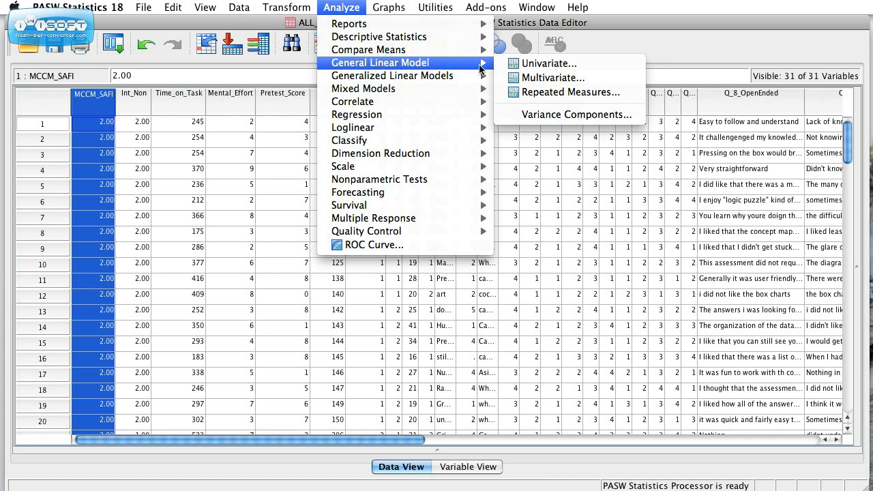
pyautogui.click(553, 77)
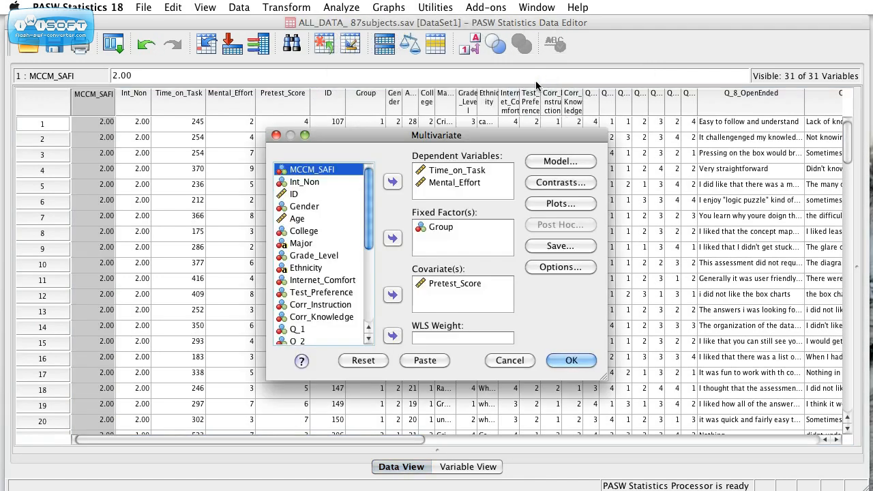
# Reassign Time_on_Task, Mental_Effort as dependents, MCCM_SAFI, Int_Non as factors, Pretest_Score as covariate
pyautogui.click(363, 360)
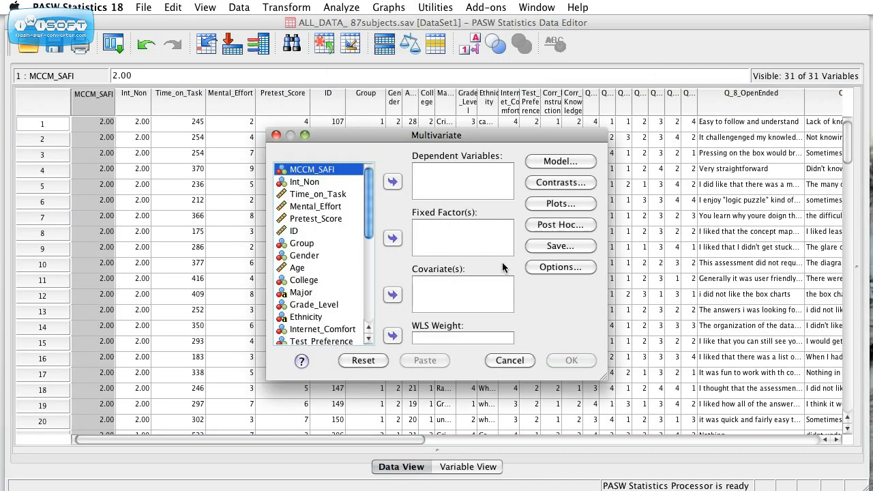
pyautogui.click(317, 193)
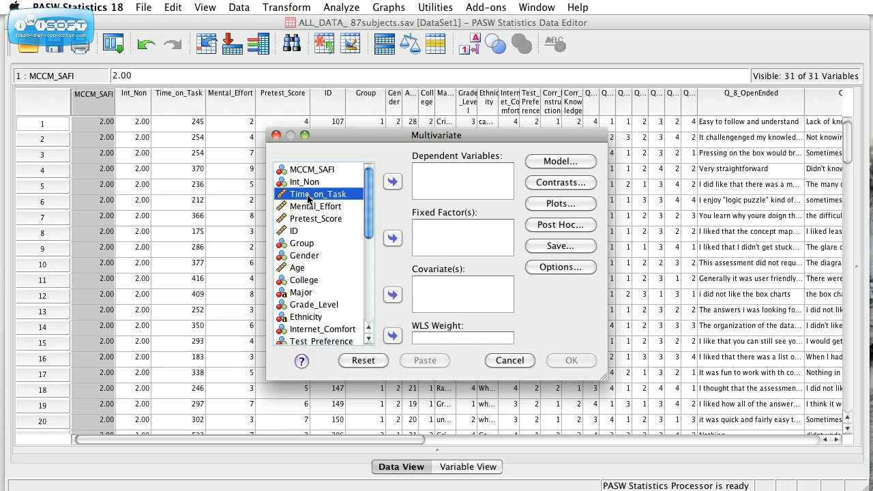
pyautogui.click(392, 181)
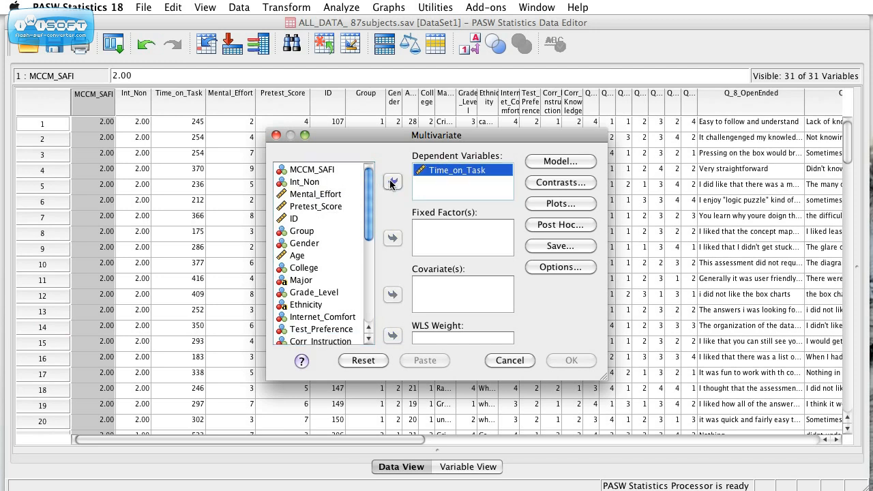
pyautogui.click(315, 195)
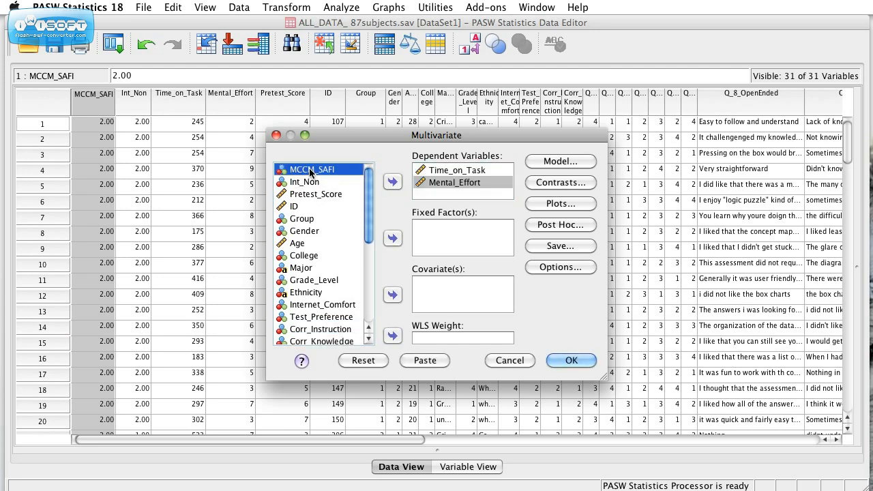
pyautogui.click(392, 237)
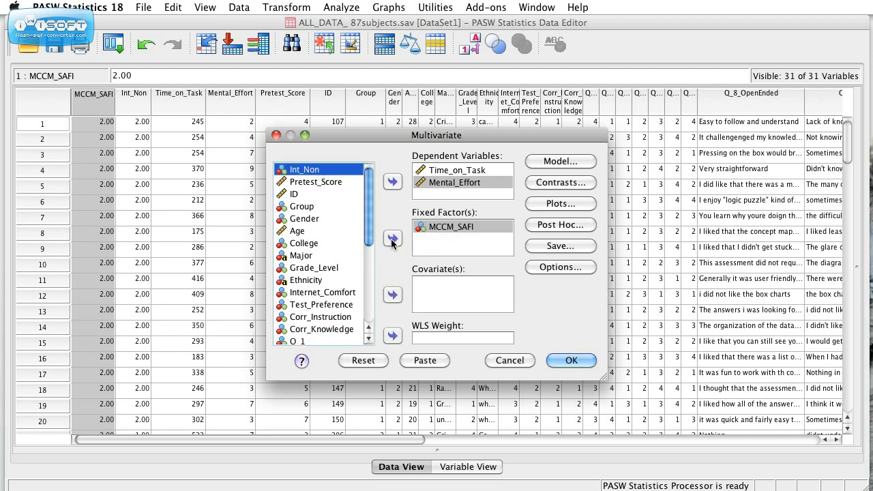
pyautogui.click(392, 237)
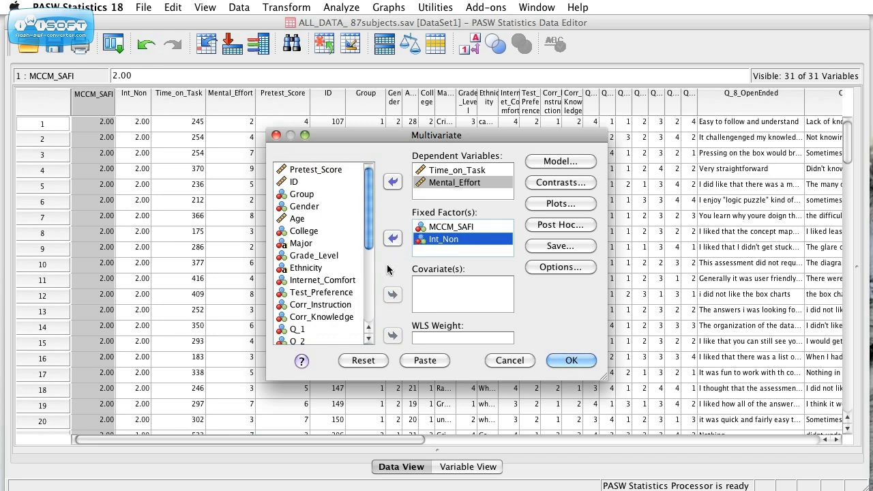
pyautogui.moveTo(305, 168)
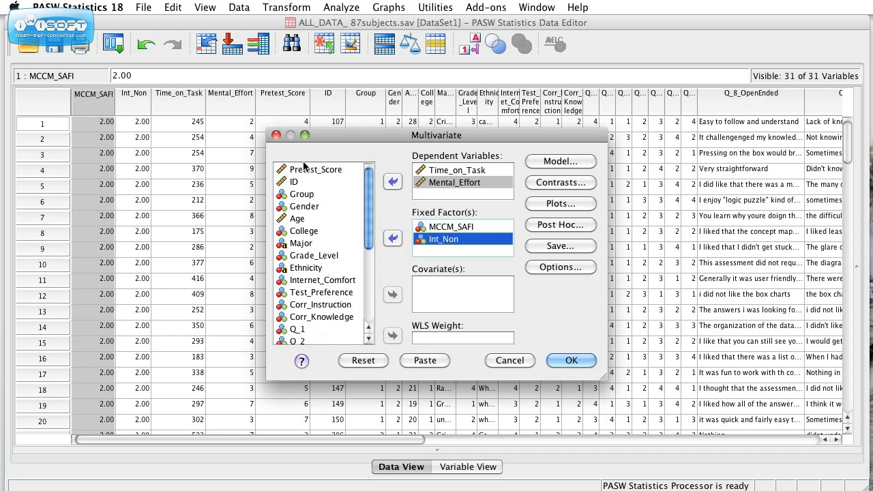
pyautogui.click(316, 169)
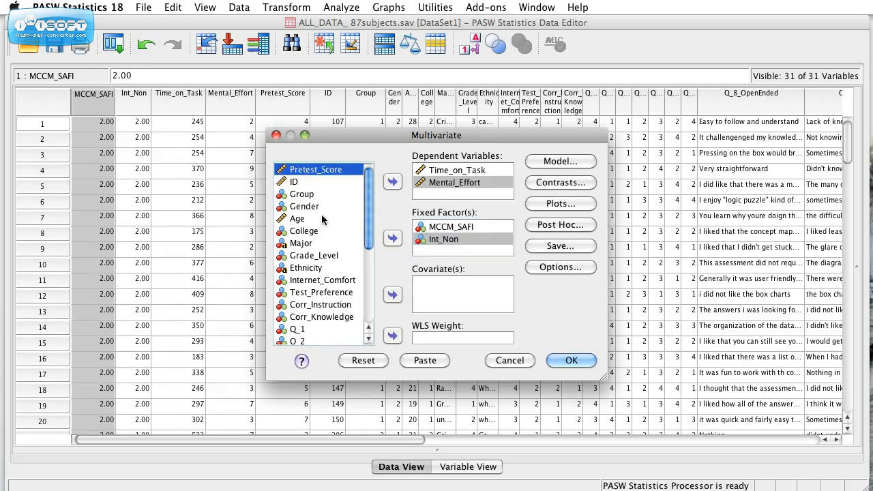
pyautogui.click(392, 295)
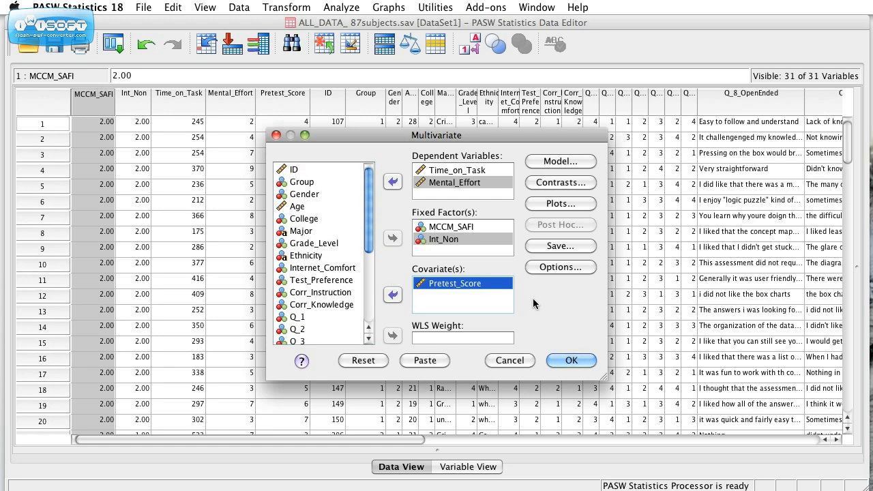
pyautogui.click(559, 266)
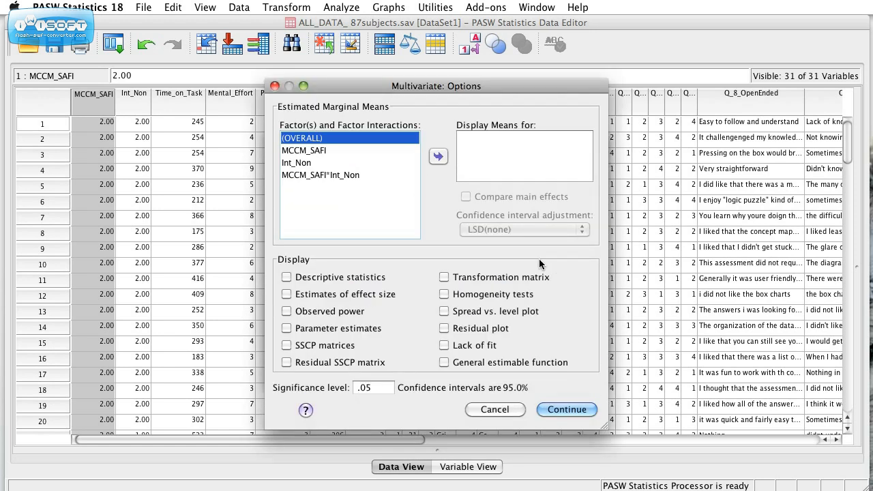
# Request marginal means for MCCM_SAFI, Int_Non and their interaction, plus the transformation matrix
pyautogui.click(304, 150)
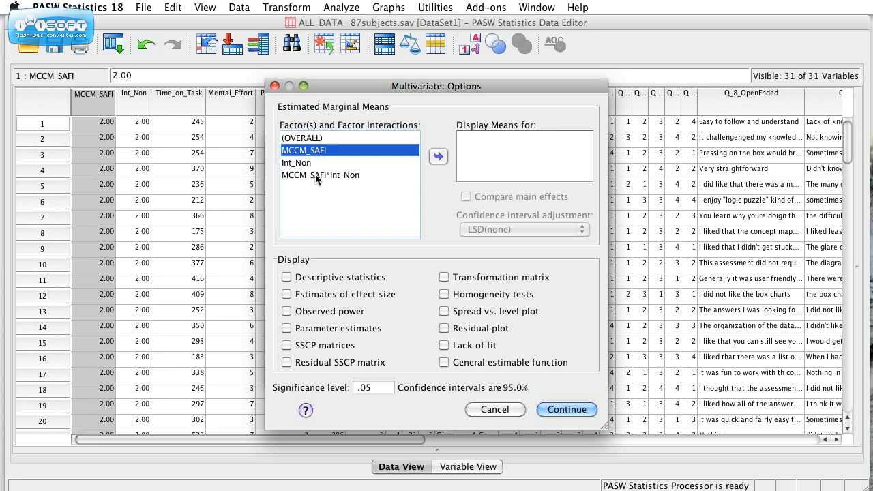
pyautogui.click(438, 156)
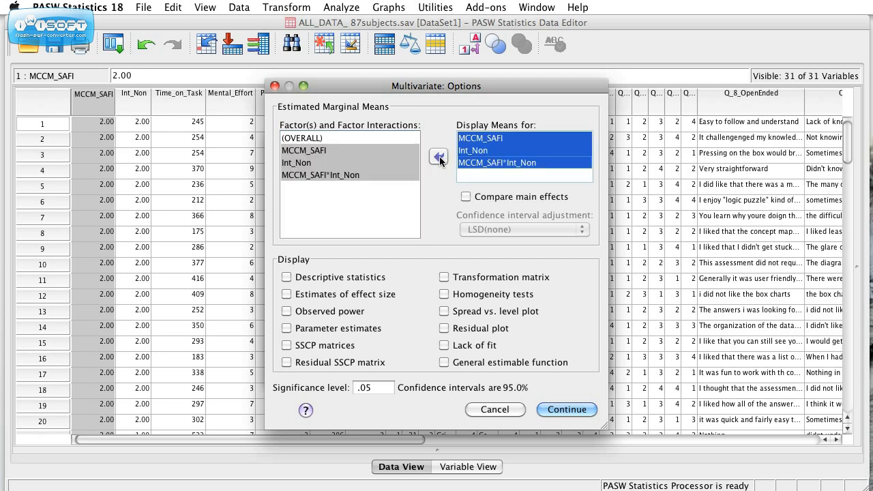
pyautogui.click(520, 162)
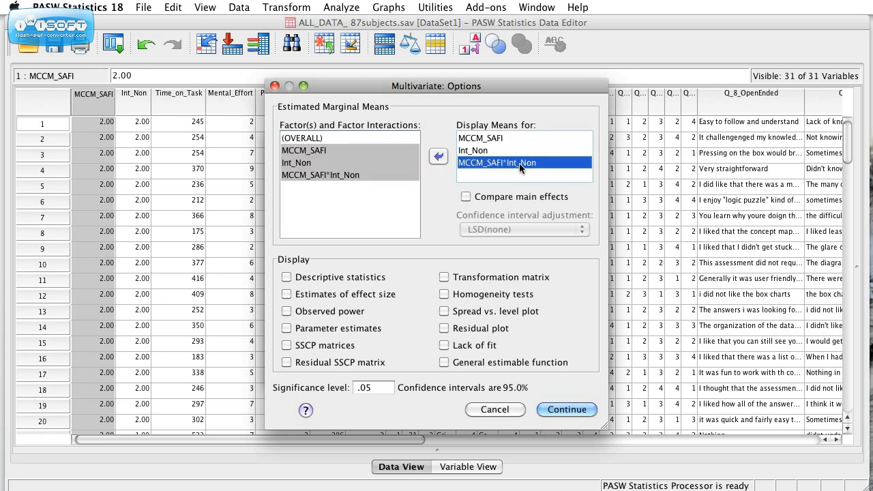
pyautogui.moveTo(456, 192)
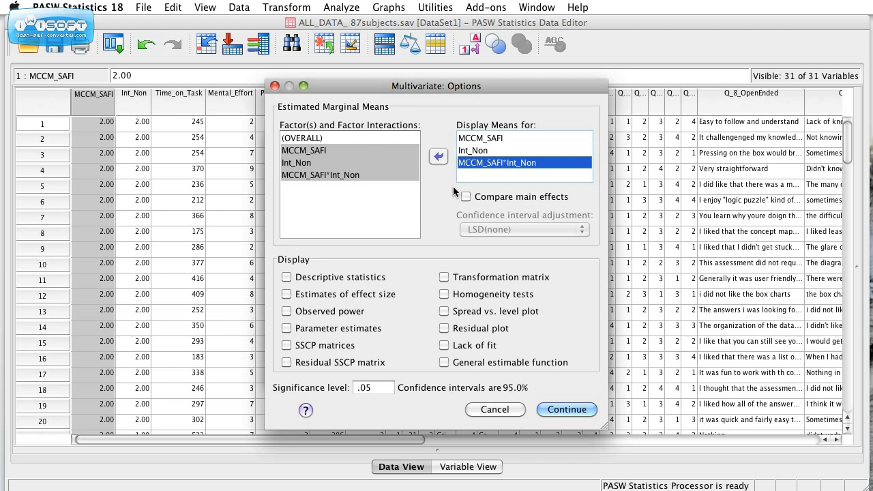
pyautogui.click(465, 196)
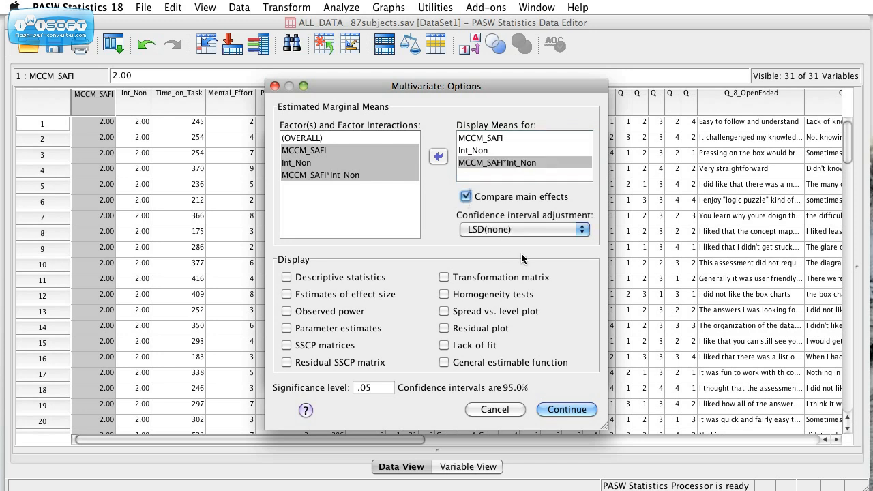
pyautogui.moveTo(543, 266)
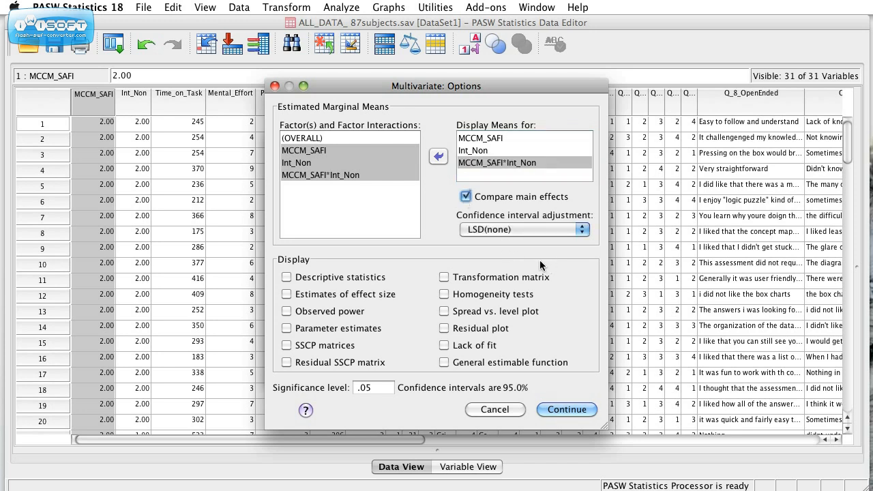
pyautogui.moveTo(506, 248)
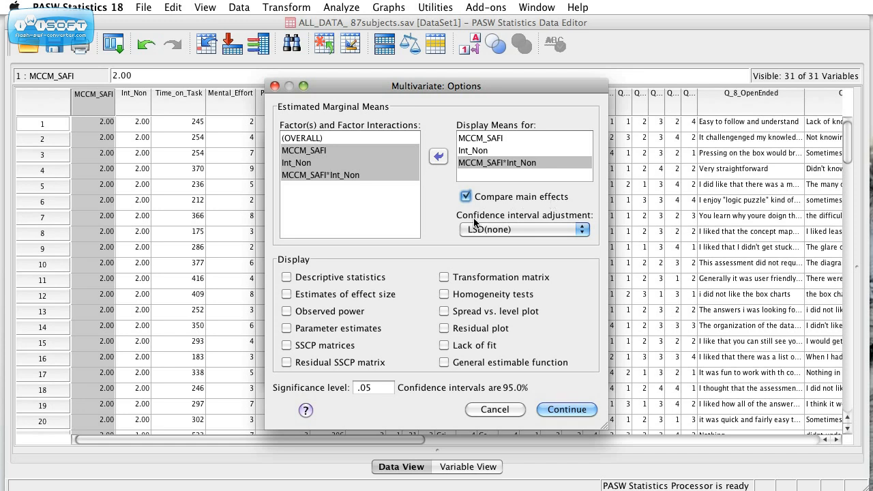
pyautogui.moveTo(550, 225)
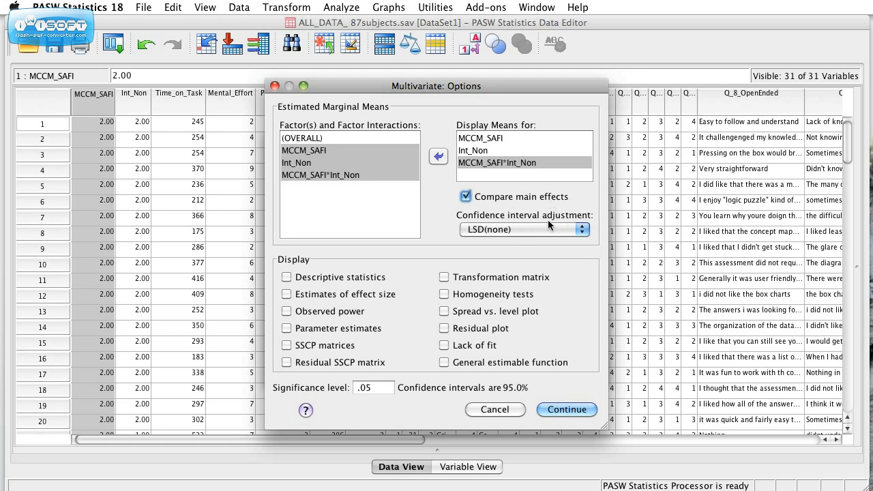
pyautogui.moveTo(505, 242)
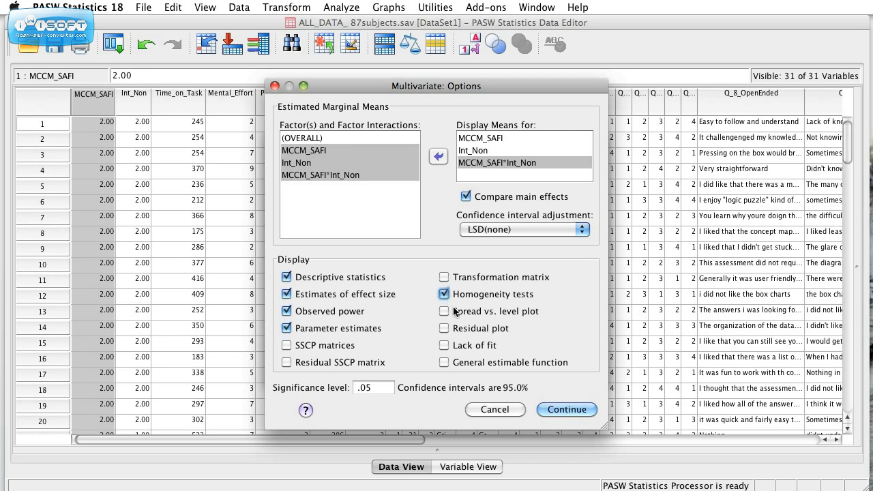
pyautogui.click(443, 276)
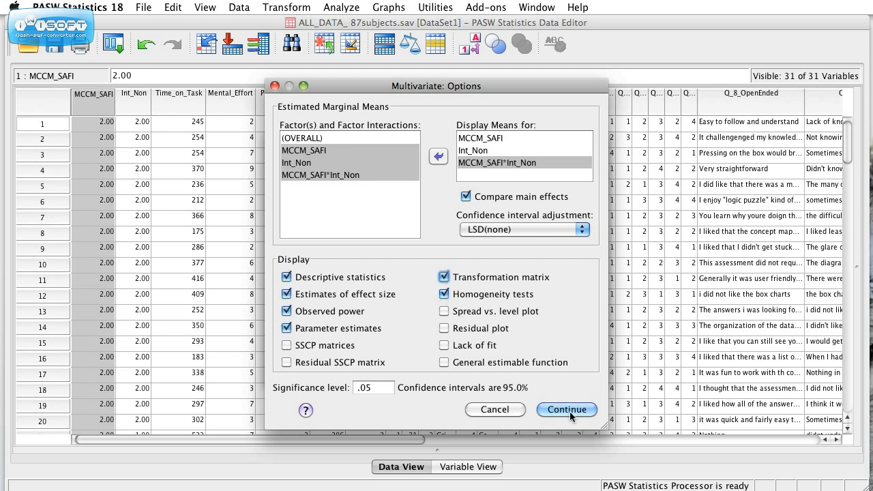
pyautogui.click(566, 409)
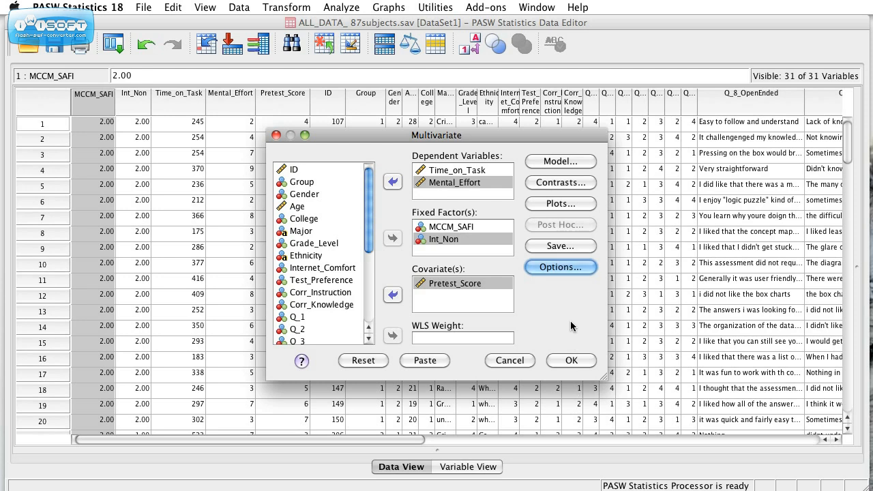
pyautogui.moveTo(560, 263)
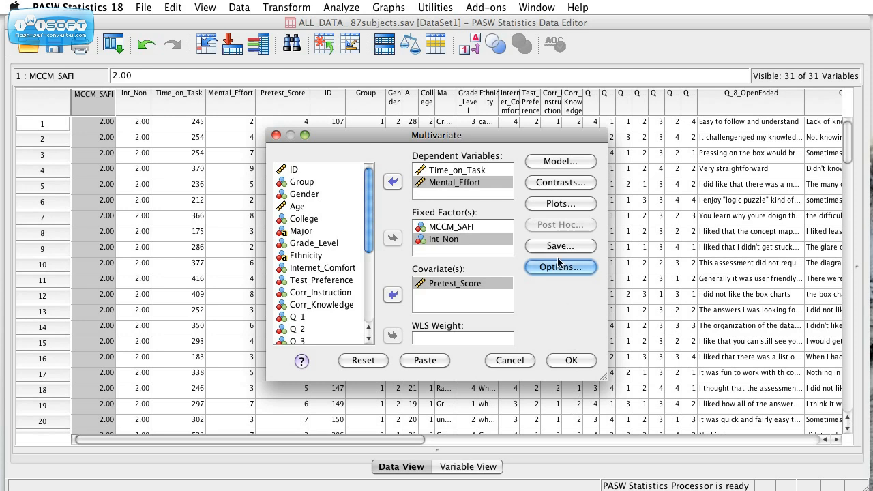
# Choose a Simple contrast for the factors and run the factorial MANCOVA
pyautogui.click(560, 182)
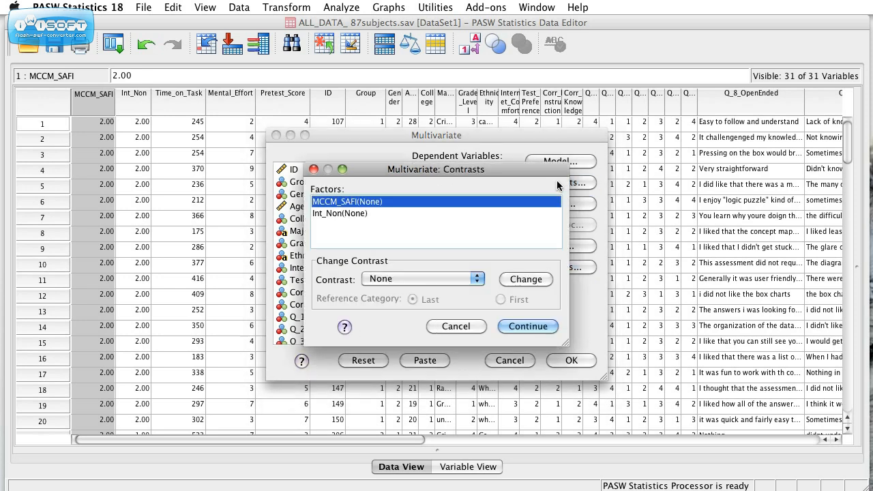
pyautogui.click(423, 279)
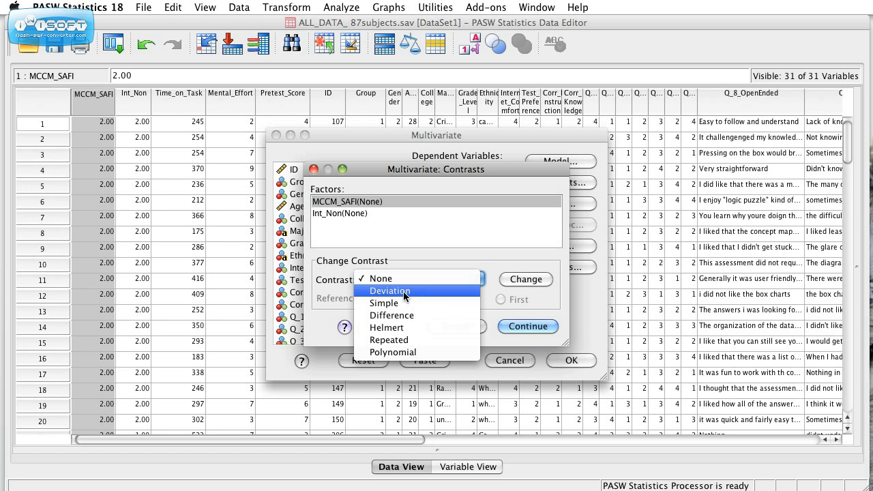
pyautogui.click(384, 303)
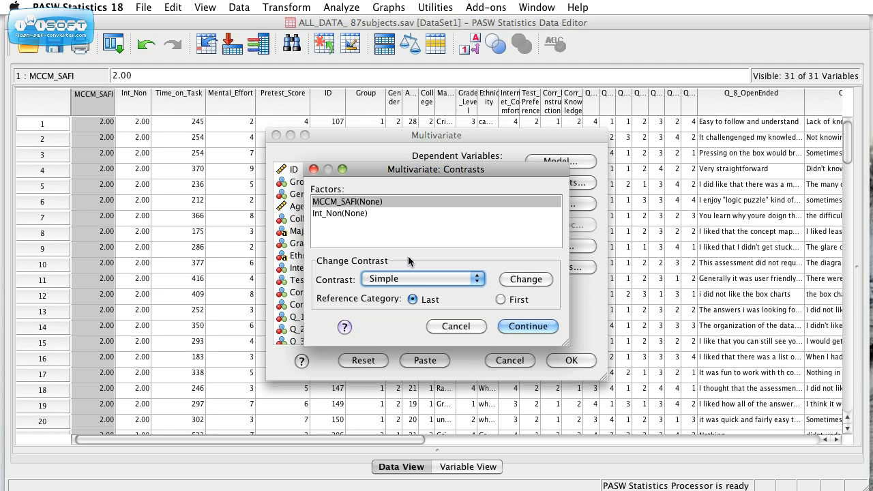
pyautogui.moveTo(431, 264)
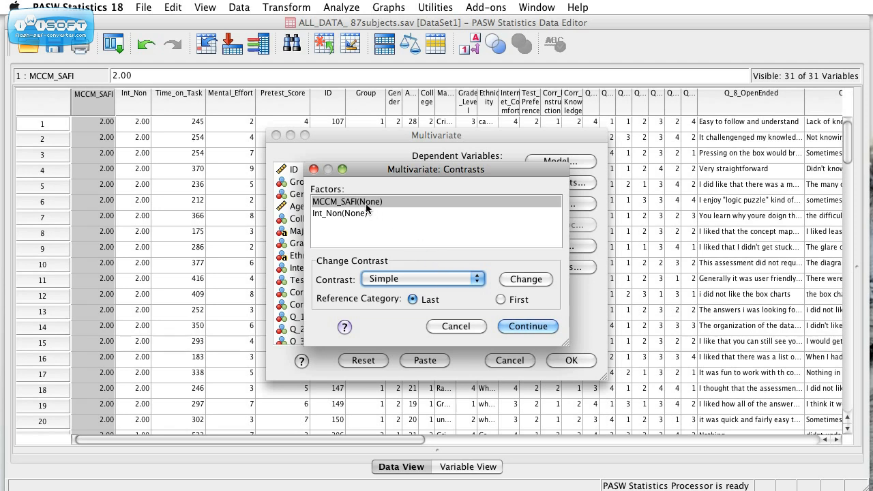
pyautogui.moveTo(373, 214)
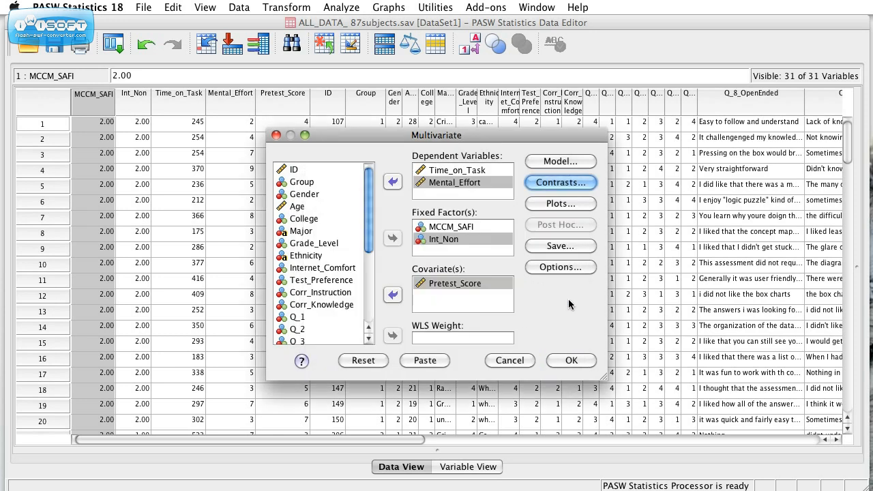
pyautogui.click(509, 360)
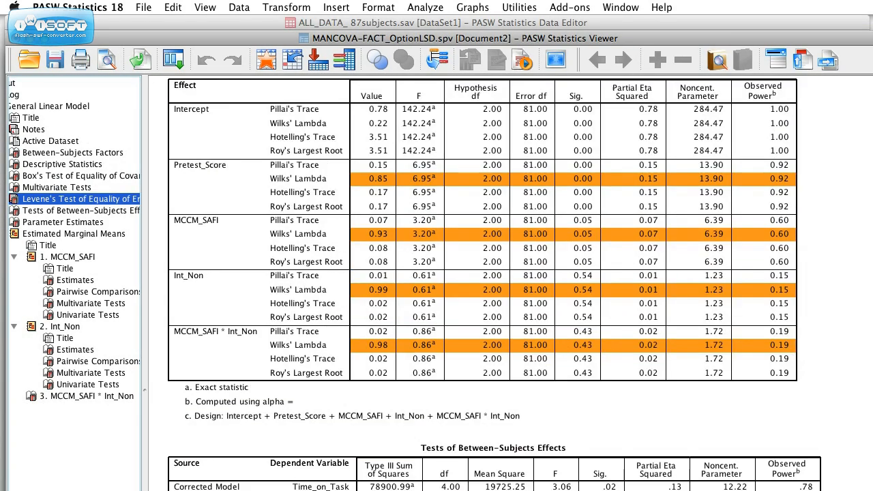
pyautogui.scroll(-3)
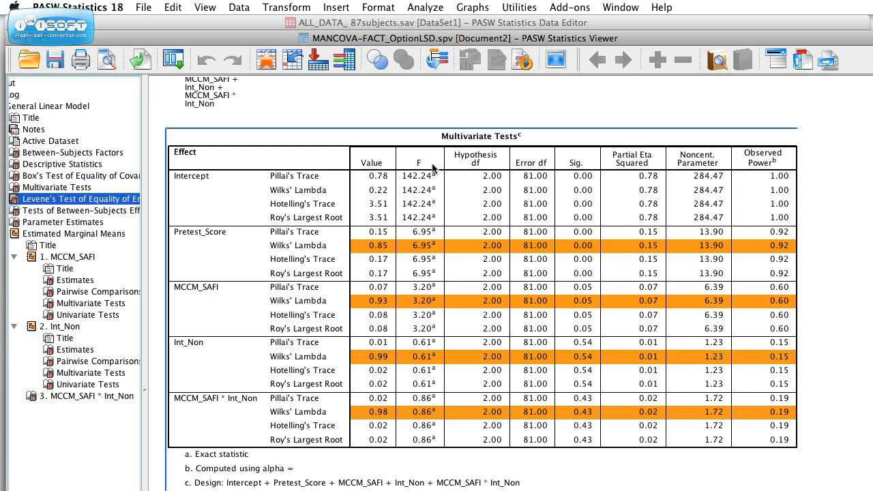
pyautogui.moveTo(503, 279)
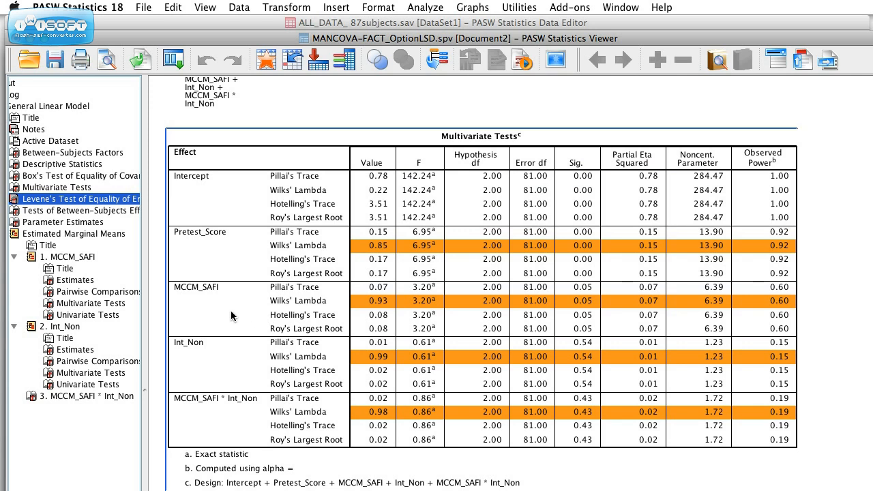
pyautogui.moveTo(219, 326)
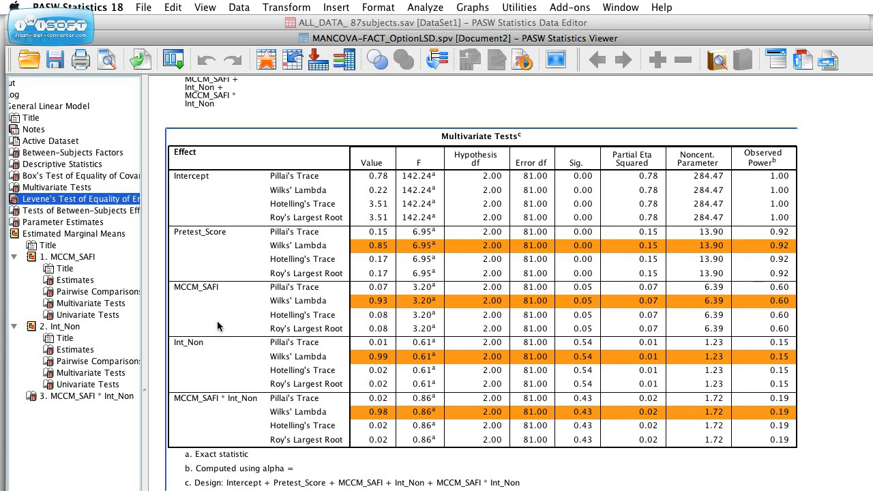
pyautogui.moveTo(593, 327)
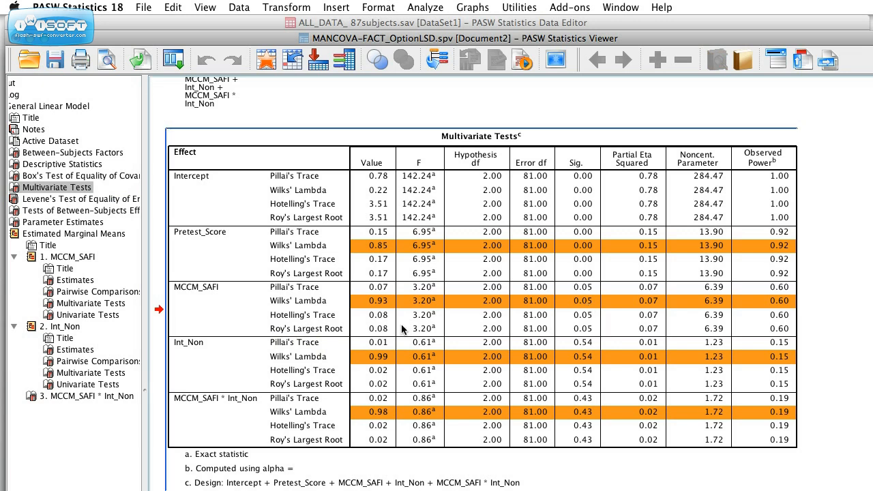
pyautogui.moveTo(227, 362)
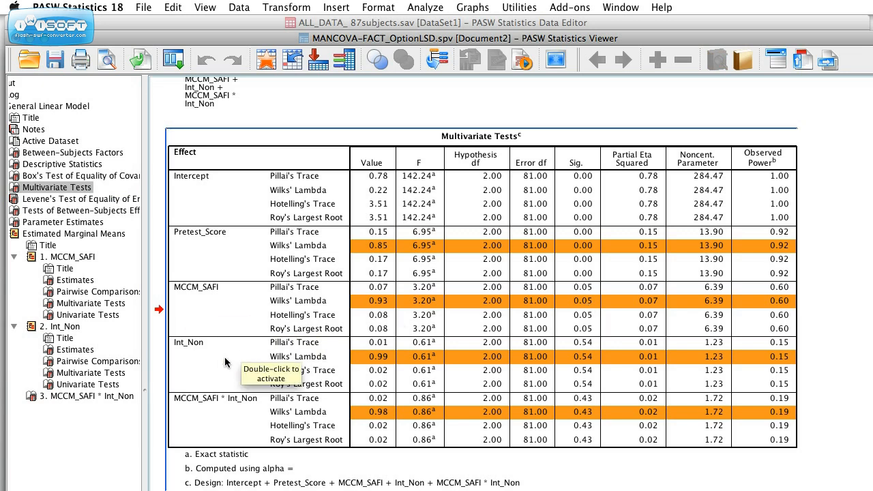
pyautogui.moveTo(809, 334)
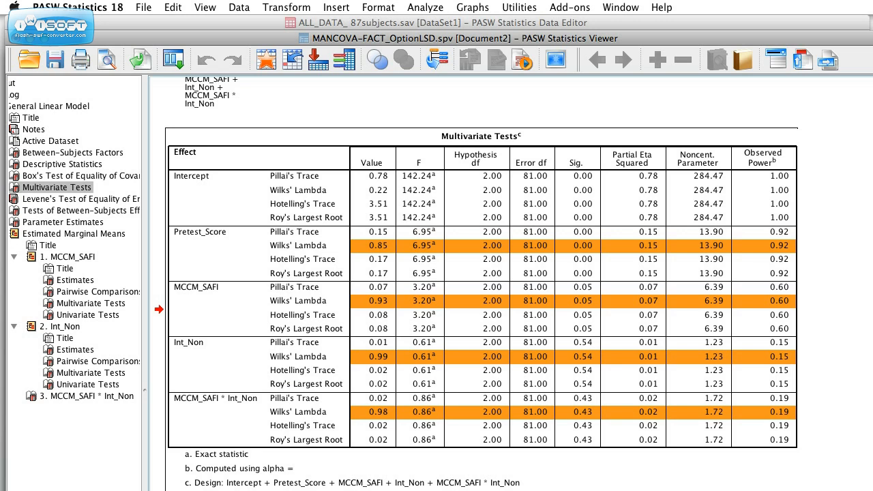
pyautogui.scroll(-3)
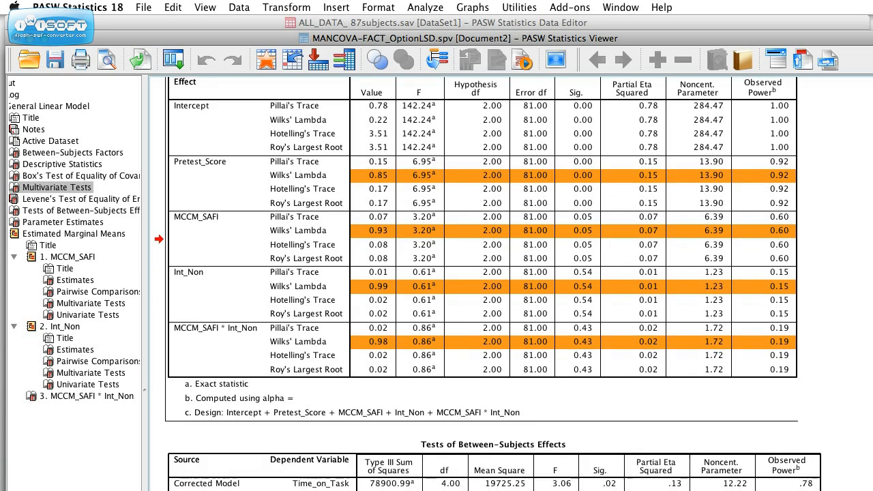
# Scroll down the Viewer to the Tests of Between-Subjects Effects table
pyautogui.scroll(-3)
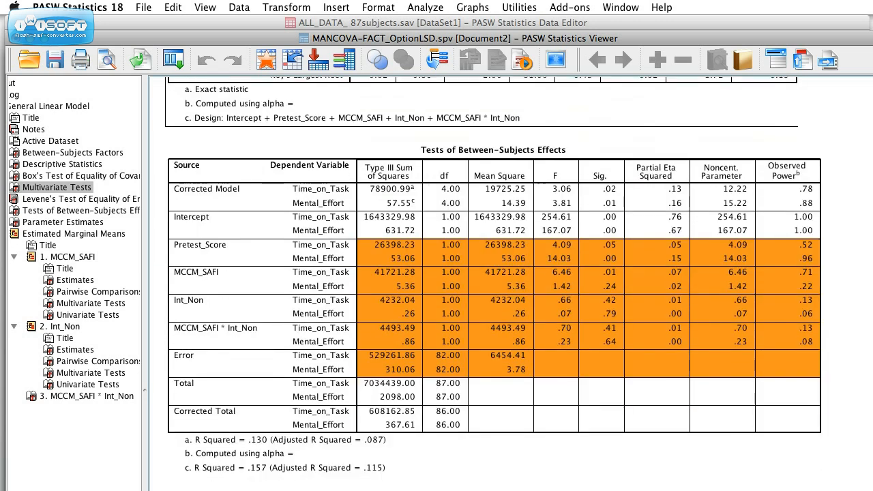
pyautogui.scroll(-3)
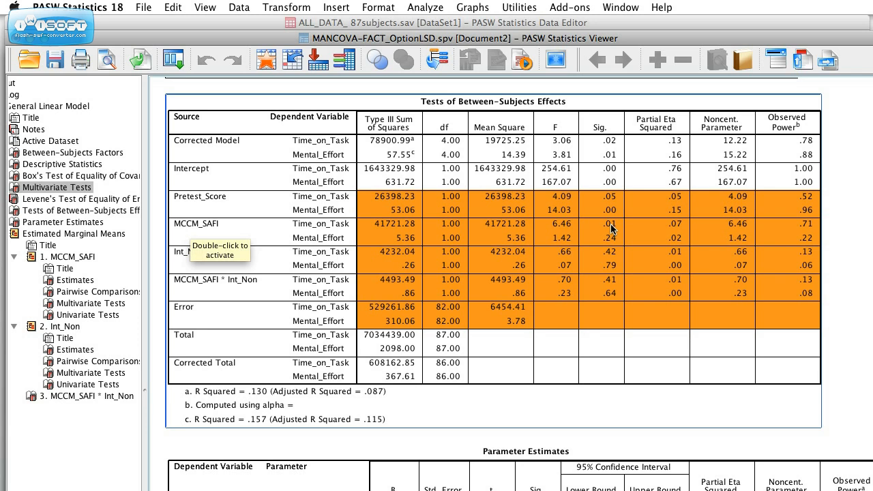
pyautogui.moveTo(381, 238)
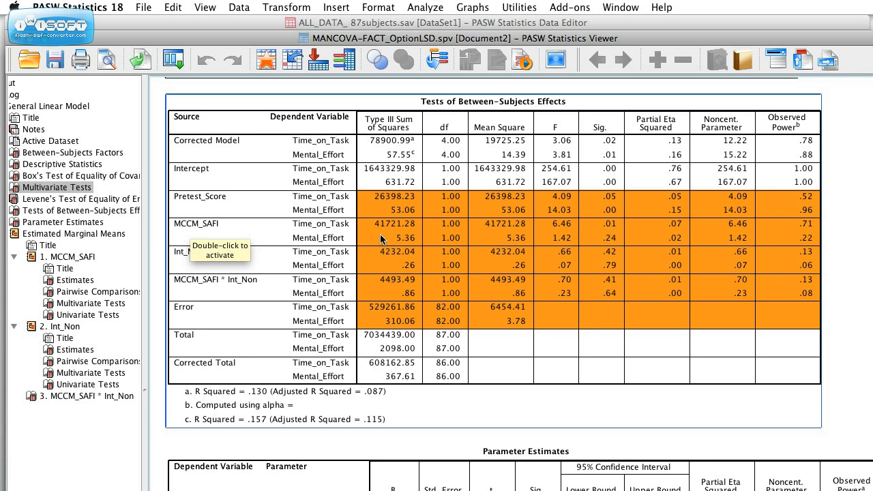
pyautogui.moveTo(609, 266)
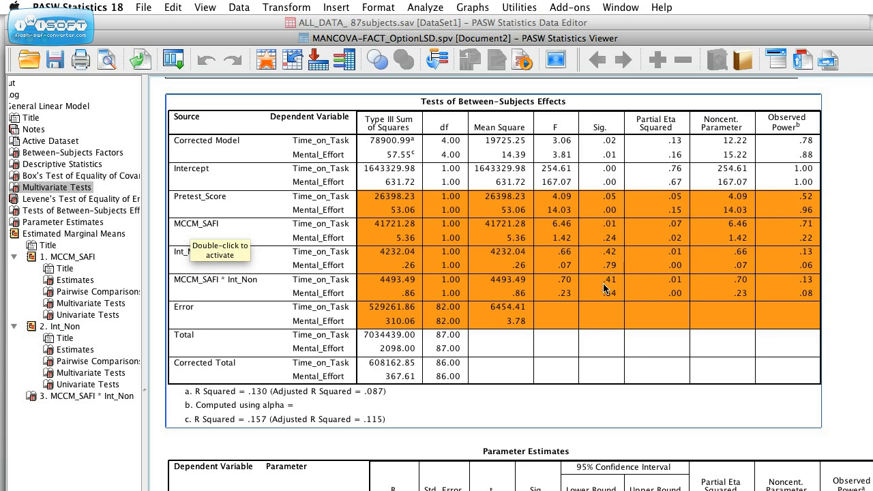
pyautogui.moveTo(622, 301)
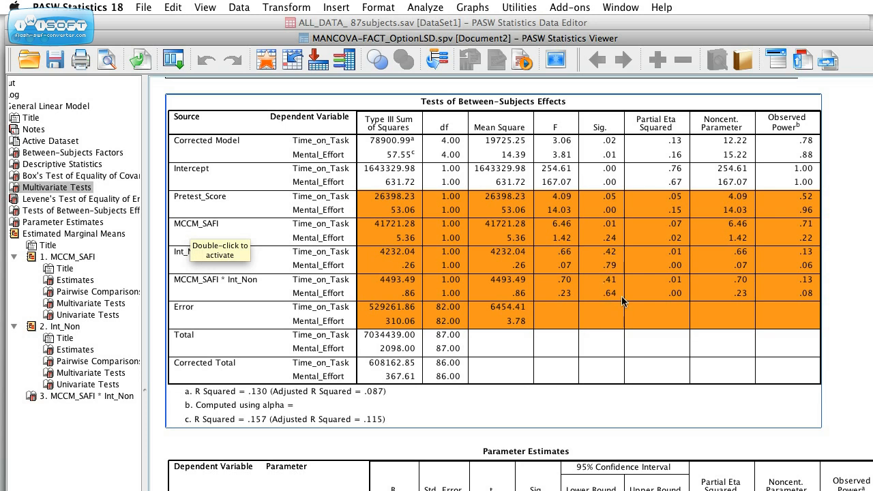
pyautogui.moveTo(549, 333)
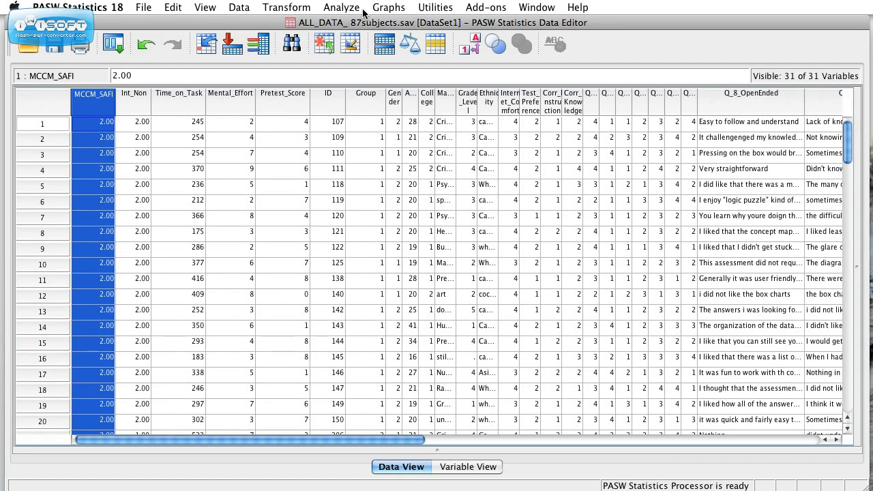
# Reopen Multivariate and replace MCCM_SAFI with Group as the fixed factor
pyautogui.click(341, 7)
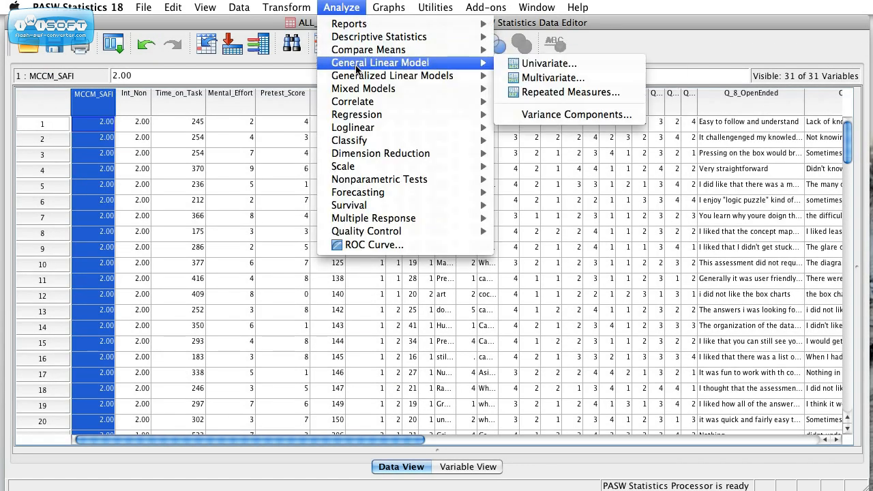
pyautogui.moveTo(546, 62)
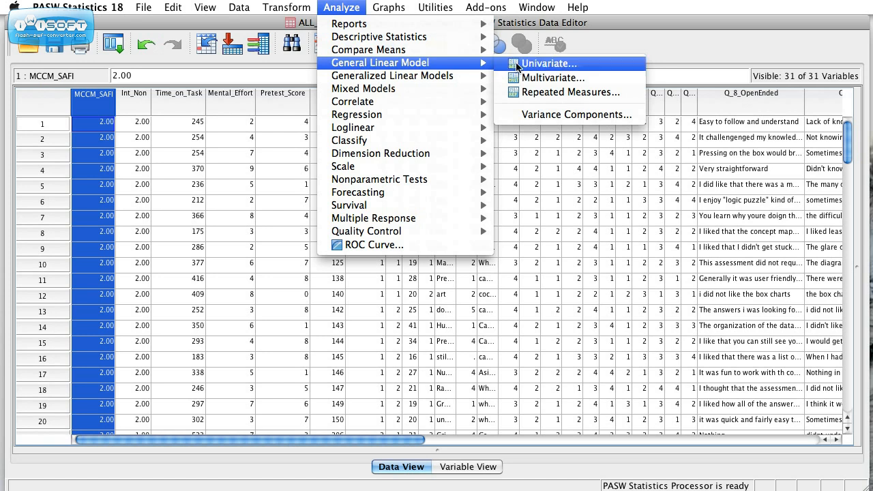
pyautogui.click(551, 77)
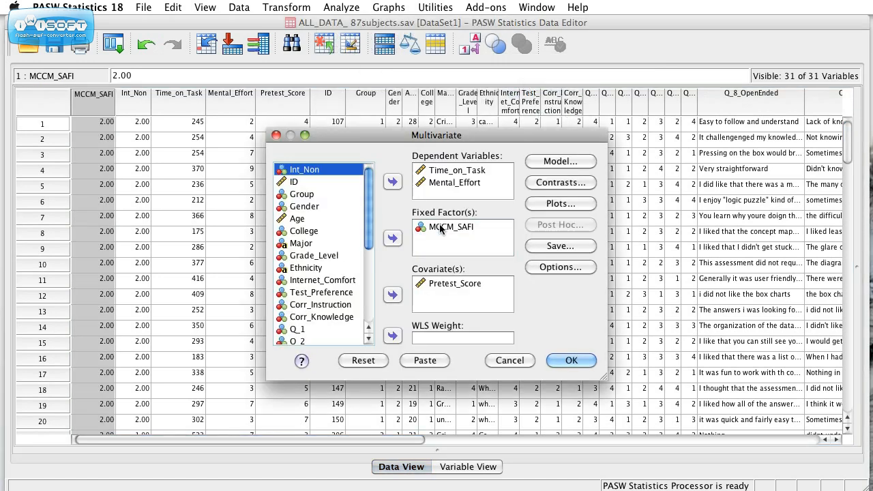
pyautogui.click(392, 237)
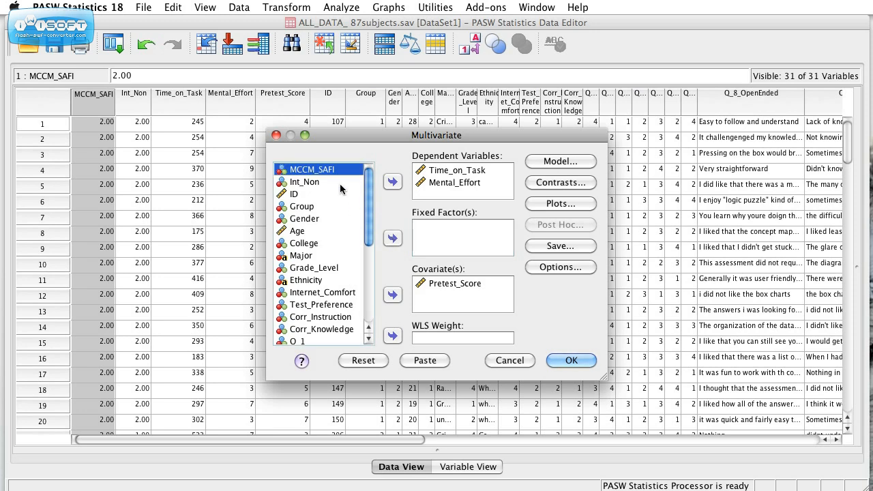
pyautogui.click(302, 206)
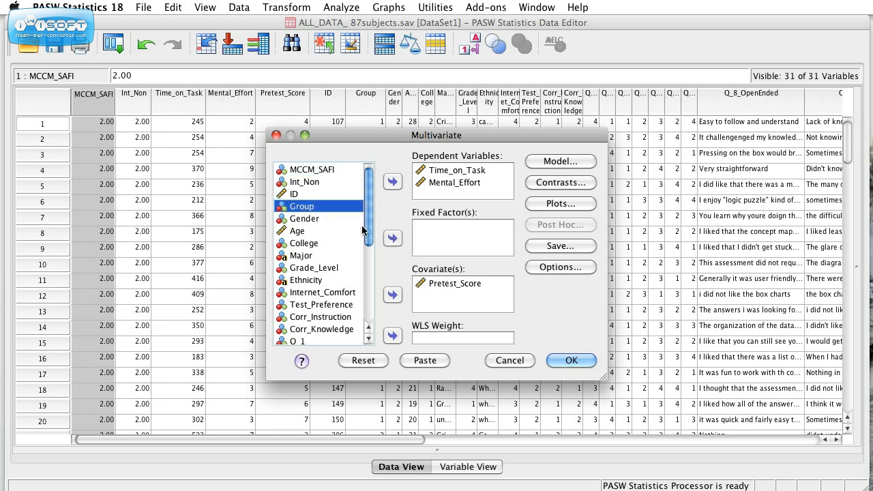
pyautogui.moveTo(387, 224)
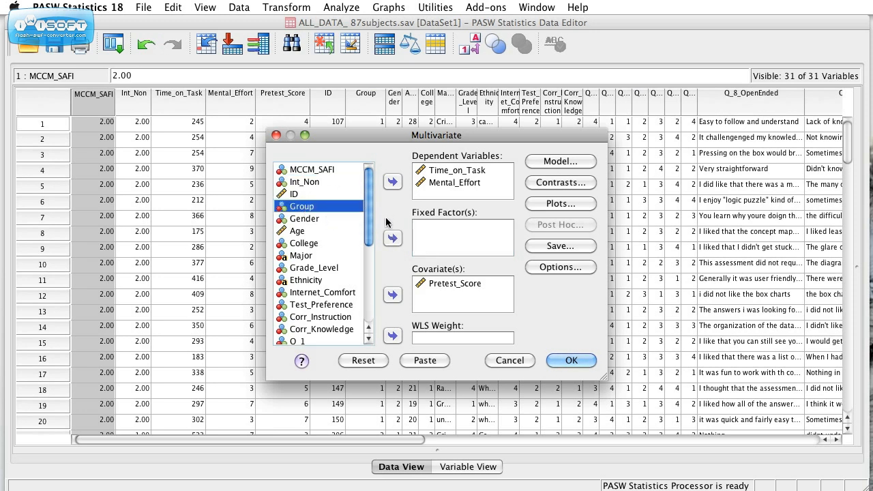
pyautogui.click(392, 238)
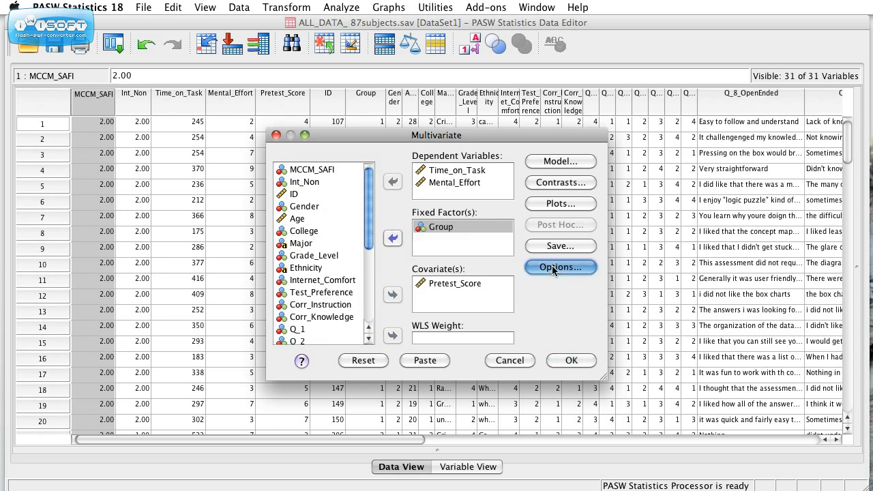
# Review the display options, then bring up the contrast settings for Group
pyautogui.click(559, 267)
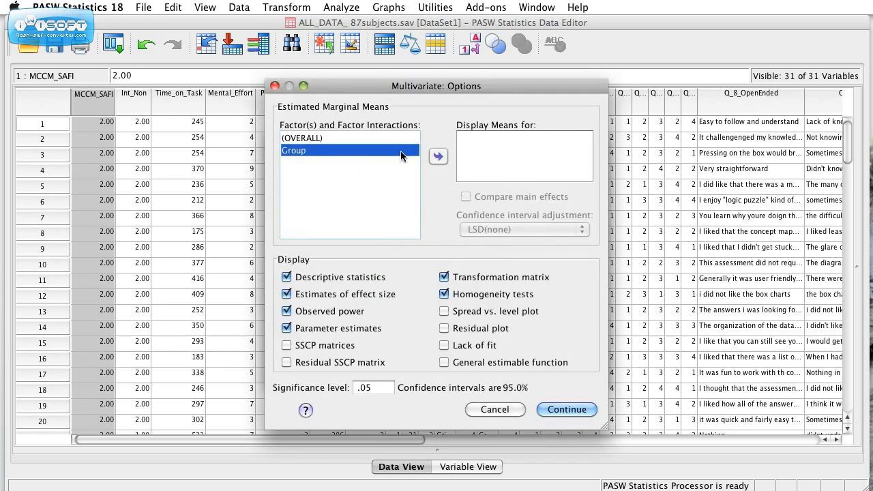
pyautogui.click(437, 156)
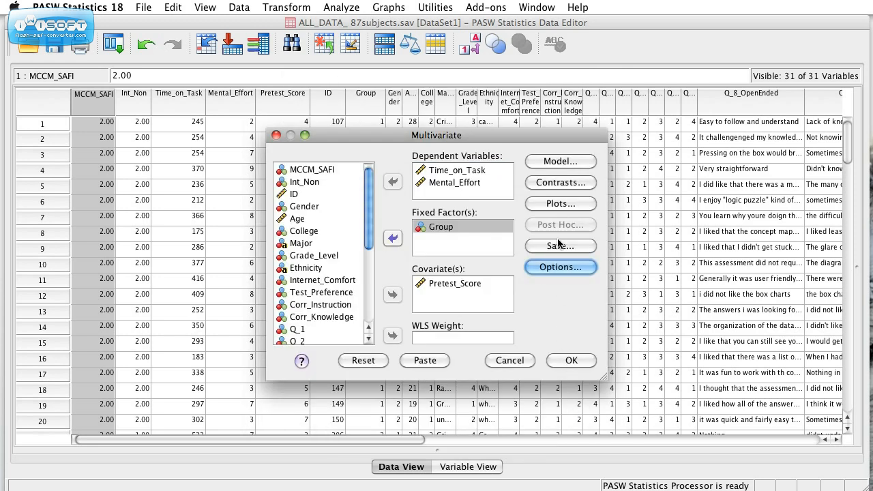
pyautogui.click(559, 182)
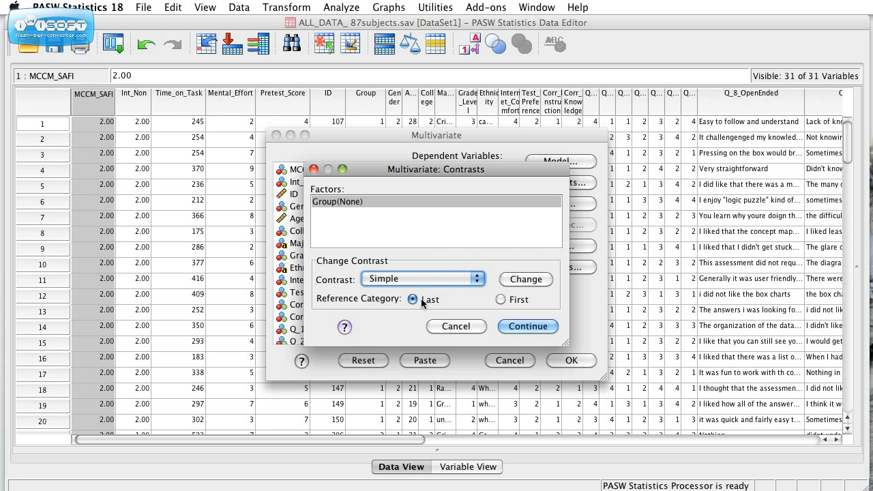
pyautogui.moveTo(444, 303)
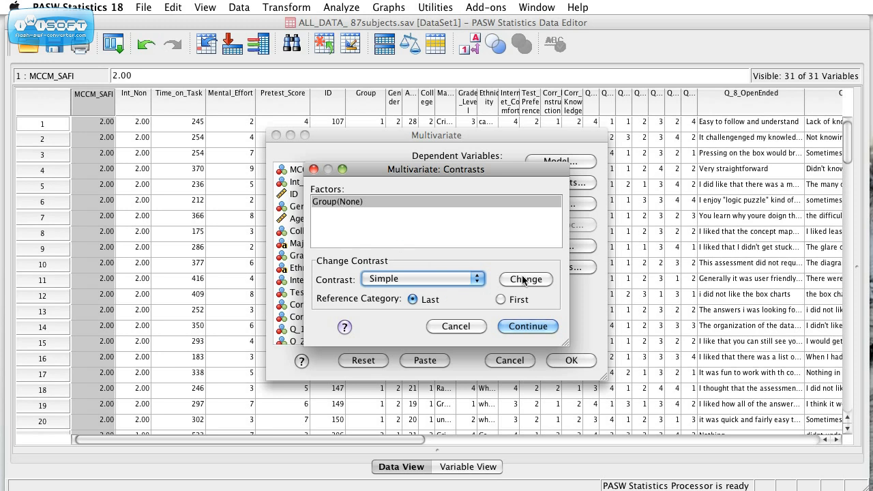
# Apply a Simple contrast with last reference category to Group and rerun the analysis
pyautogui.click(525, 279)
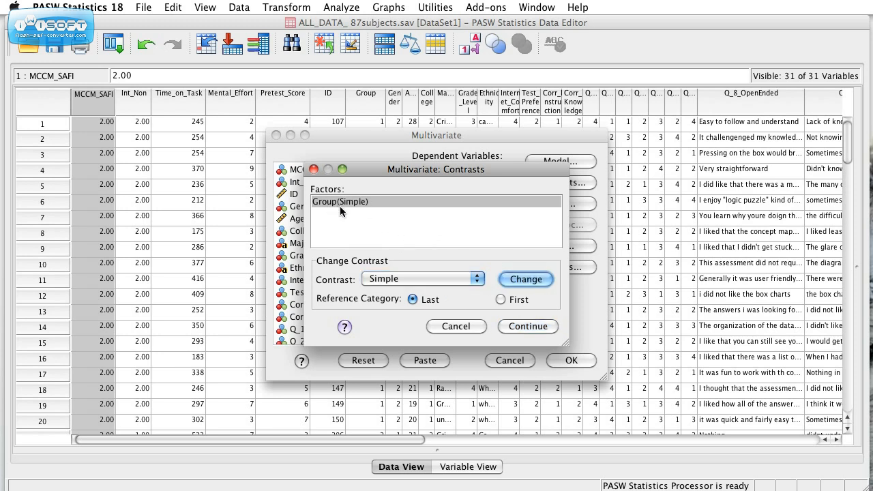
pyautogui.moveTo(527, 326)
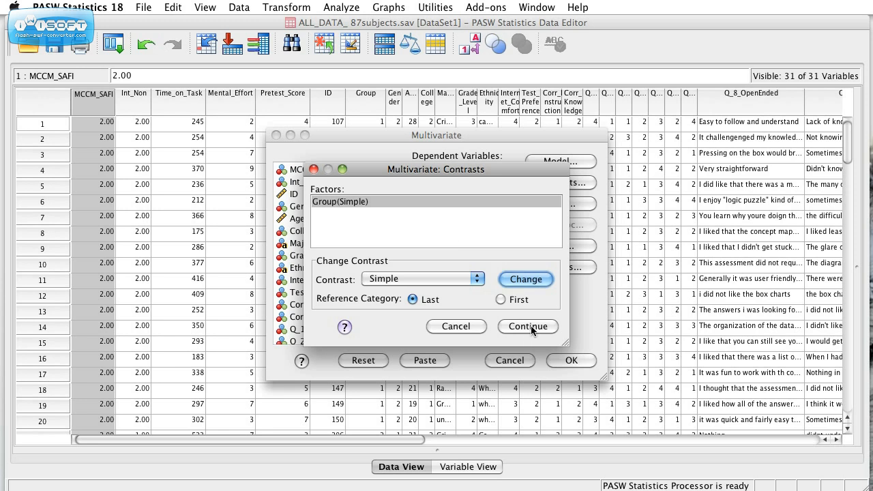
pyautogui.click(527, 326)
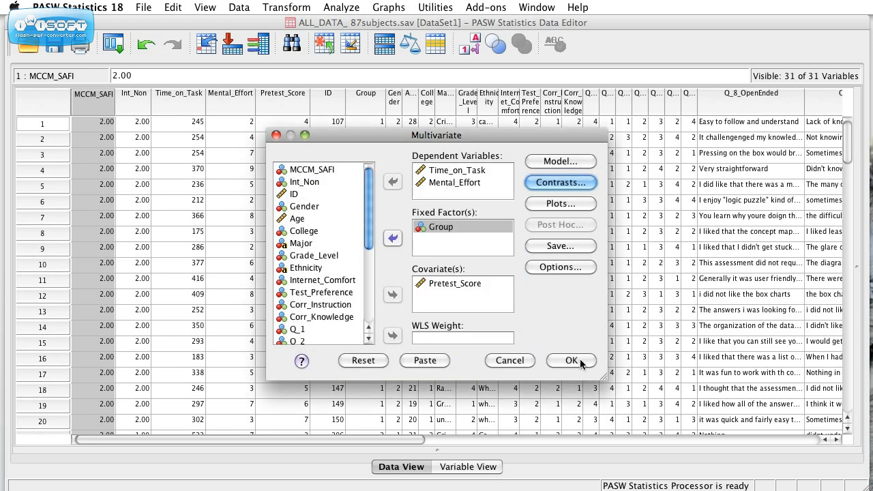
pyautogui.click(571, 360)
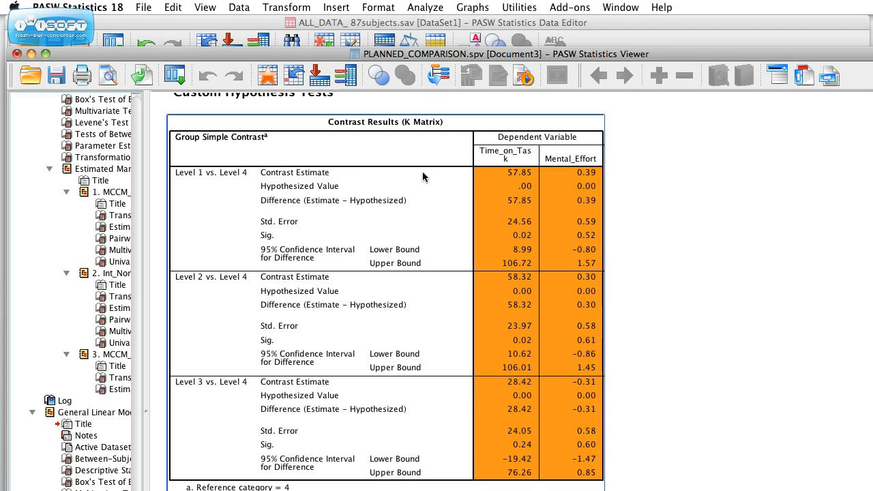
pyautogui.moveTo(341, 133)
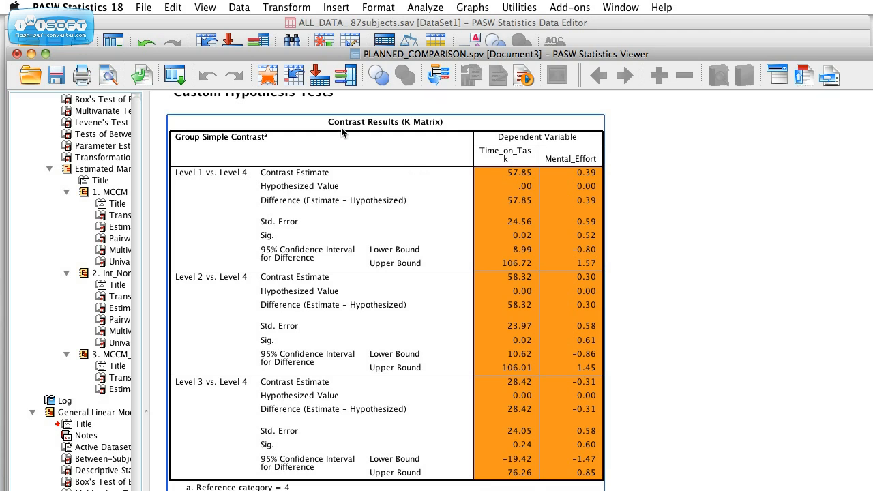
pyautogui.moveTo(520, 198)
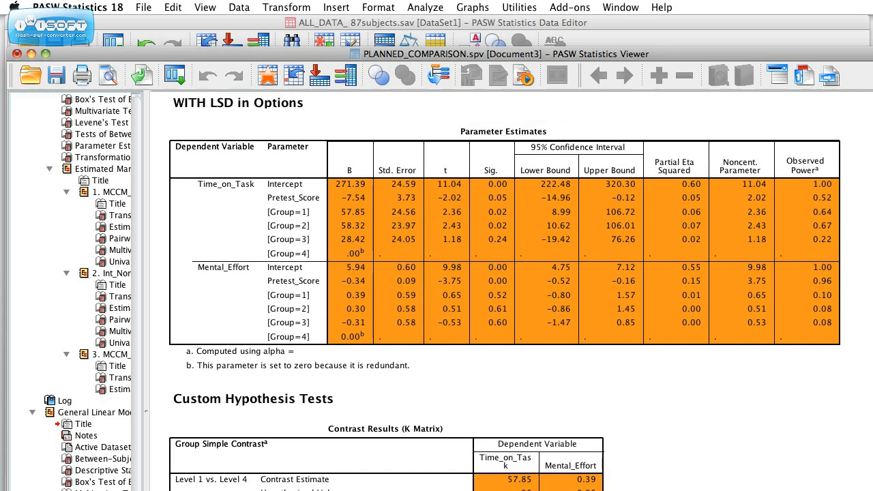
pyautogui.scroll(-3)
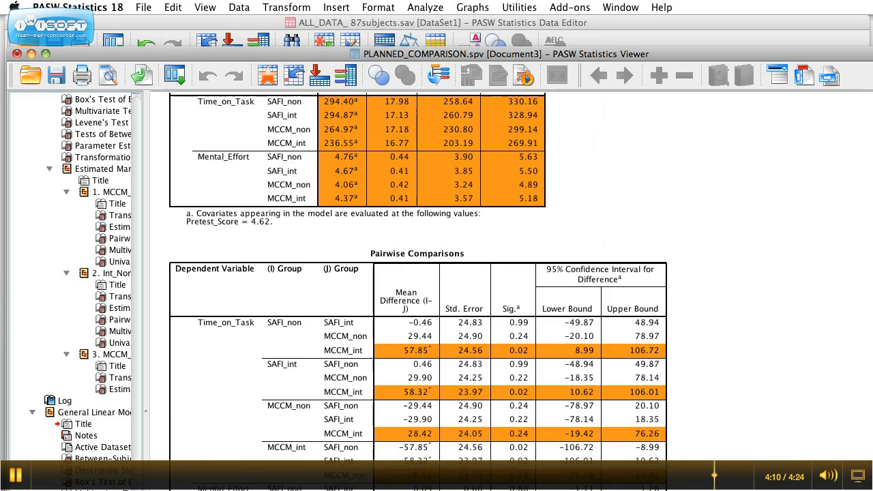
pyautogui.scroll(-3)
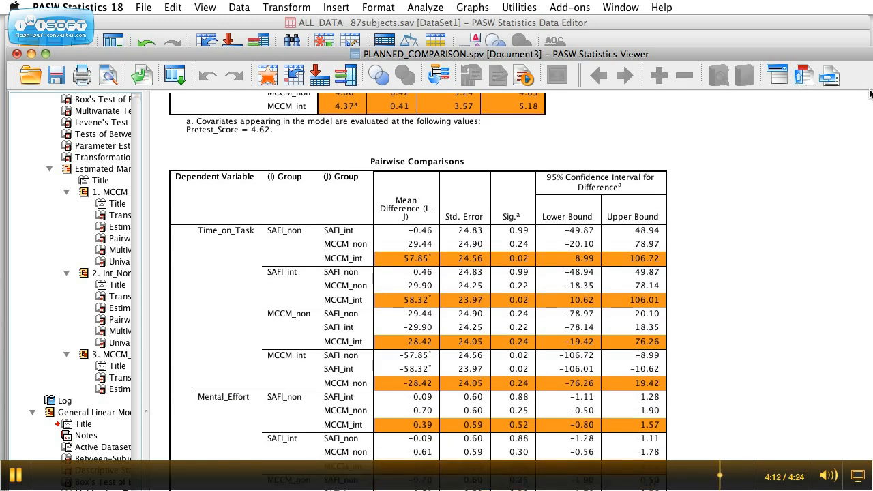